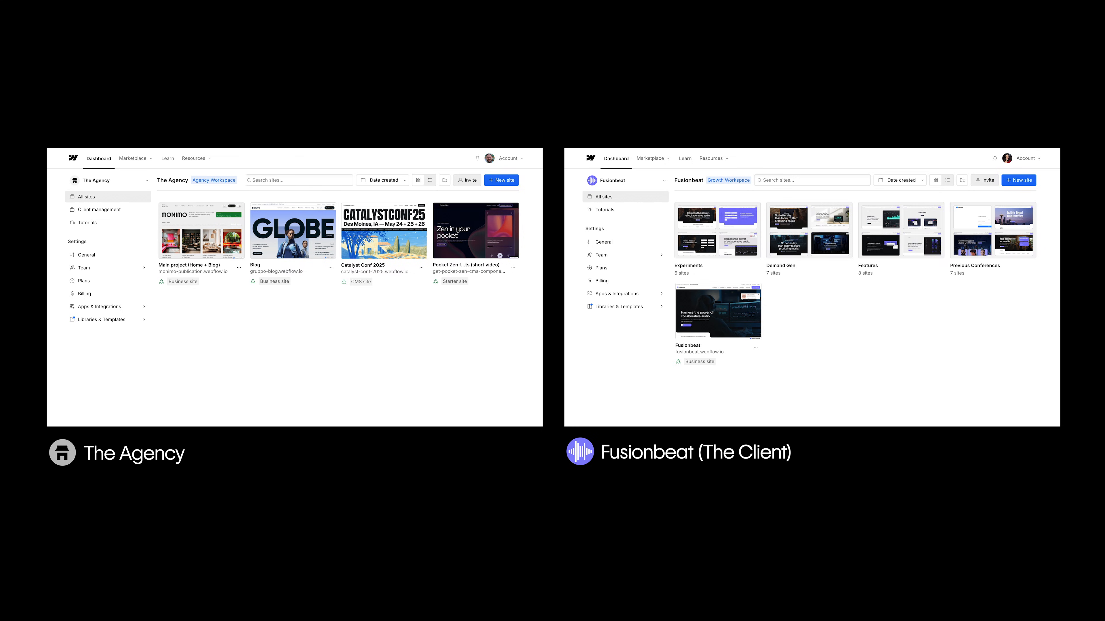
Step: Add a new client with company name 'Fusionbeat' and continue to the add-guests step
left_click(106, 179)
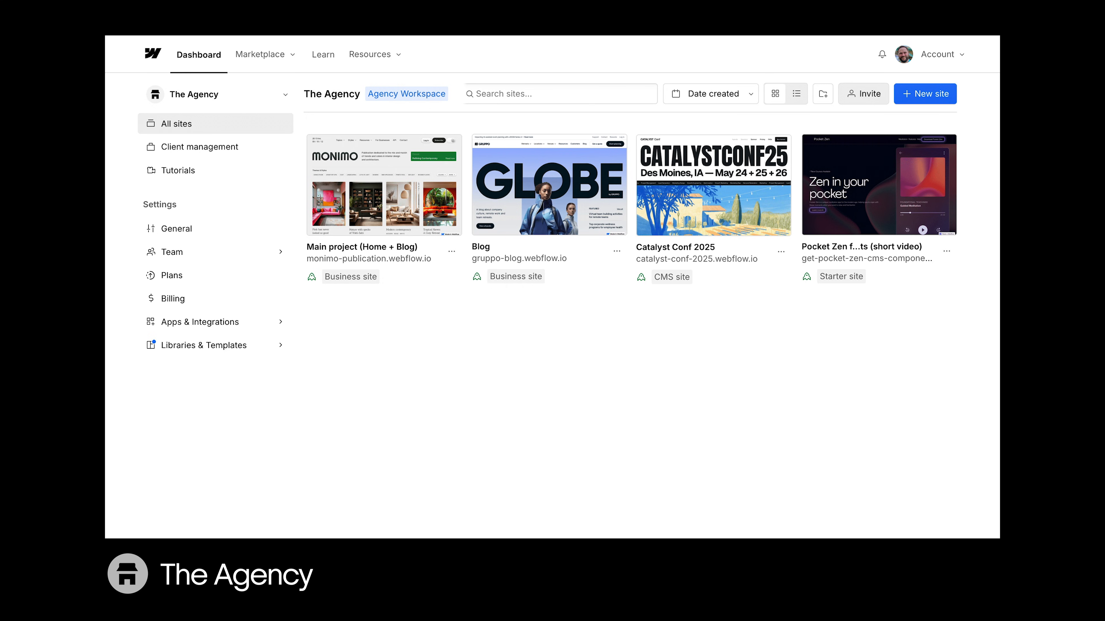
left_click(199, 147)
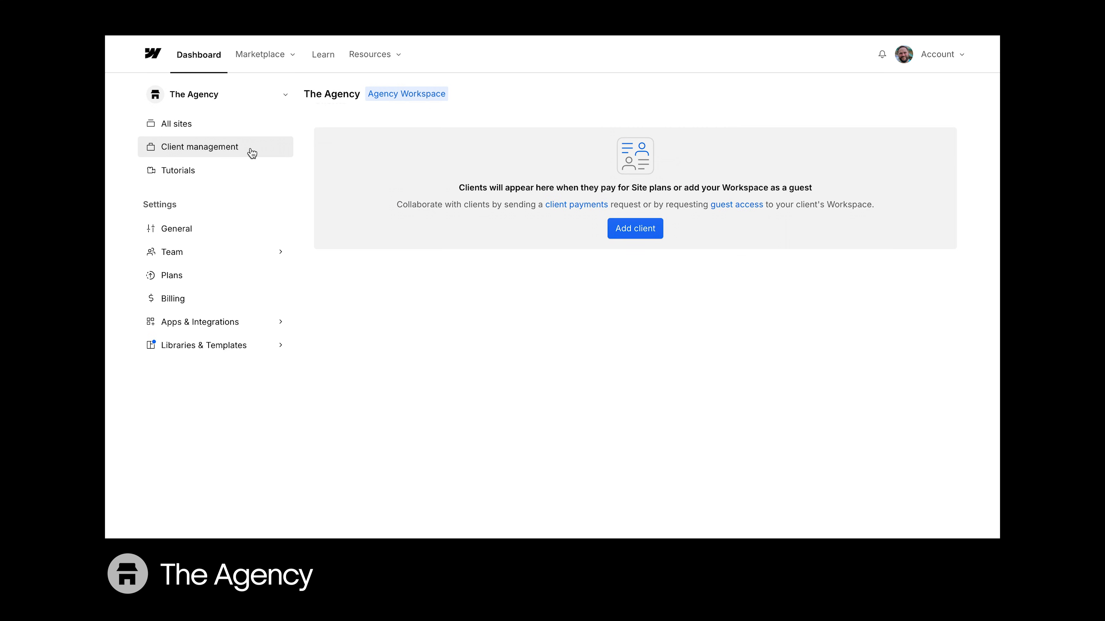
left_click(634, 229)
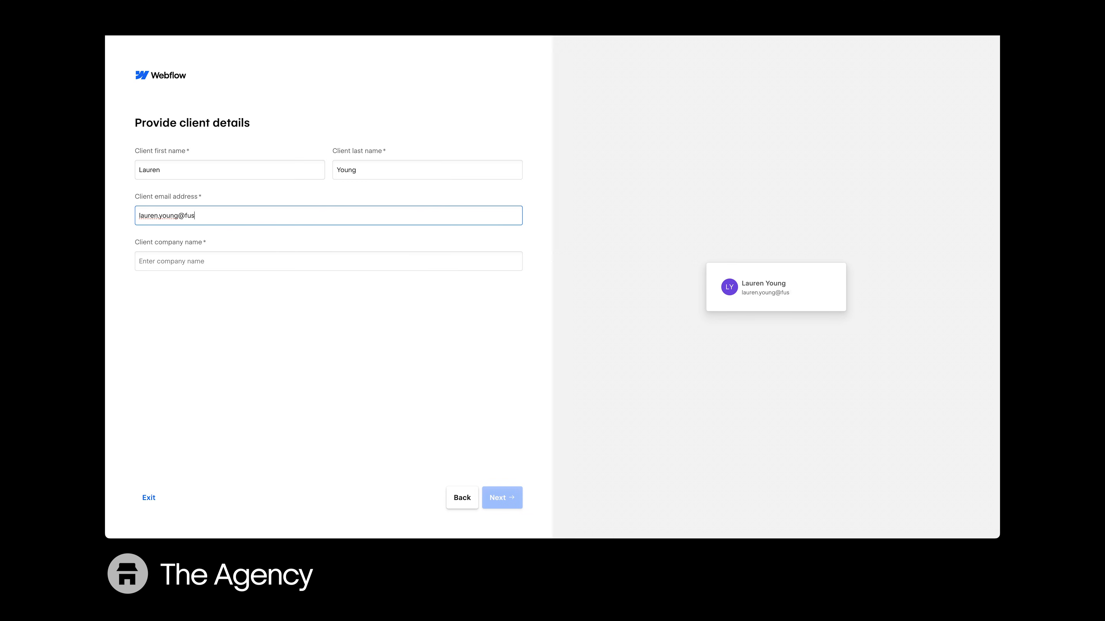
type("Fusion")
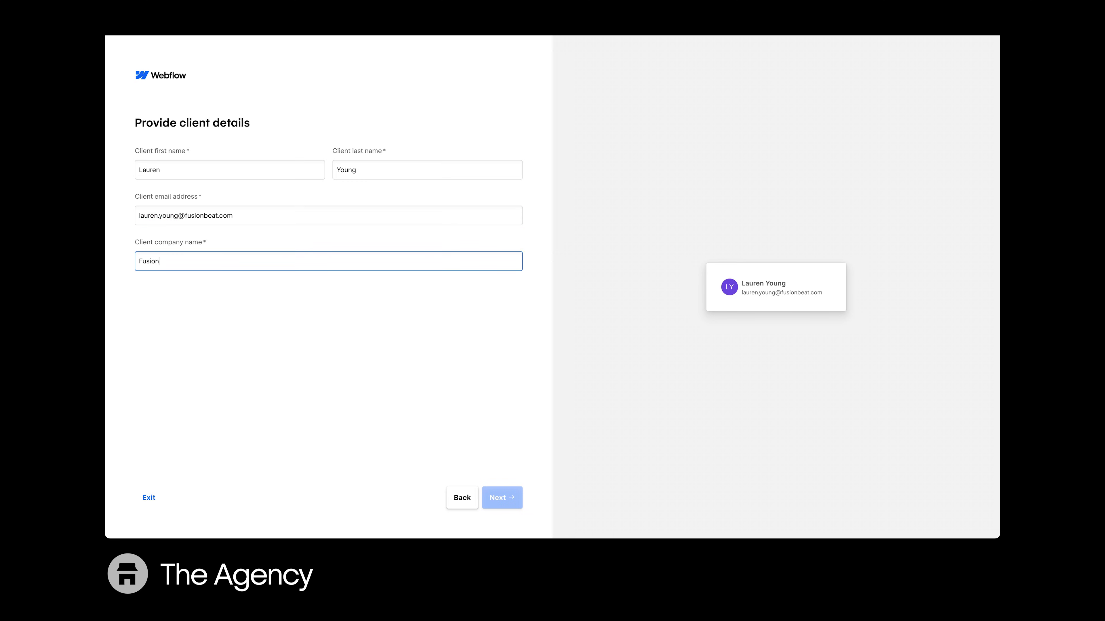
type("beat")
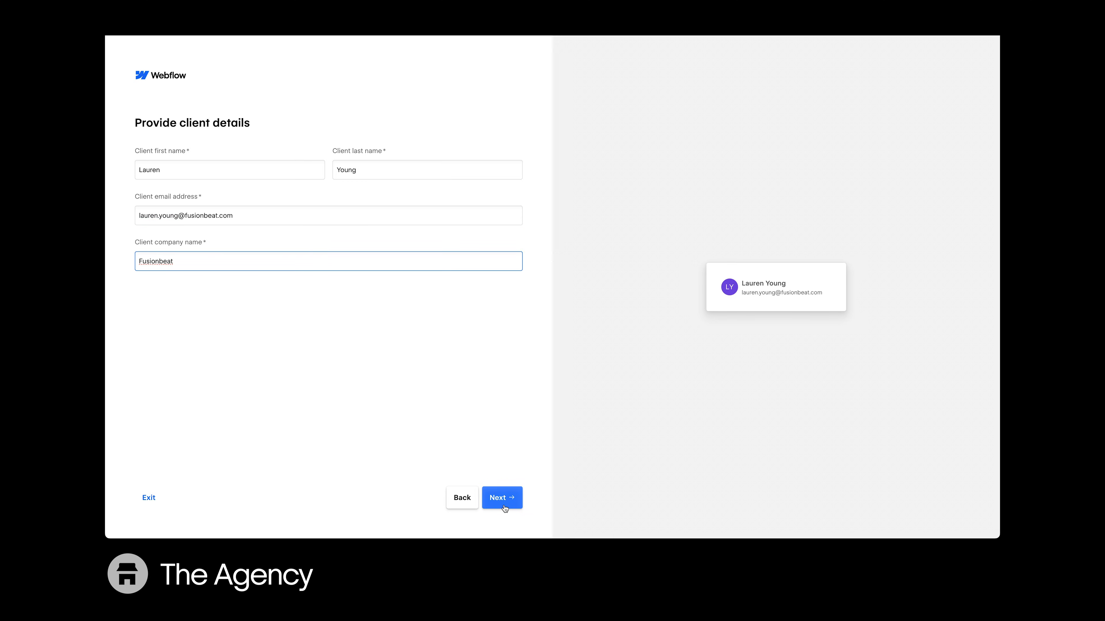
left_click(501, 497)
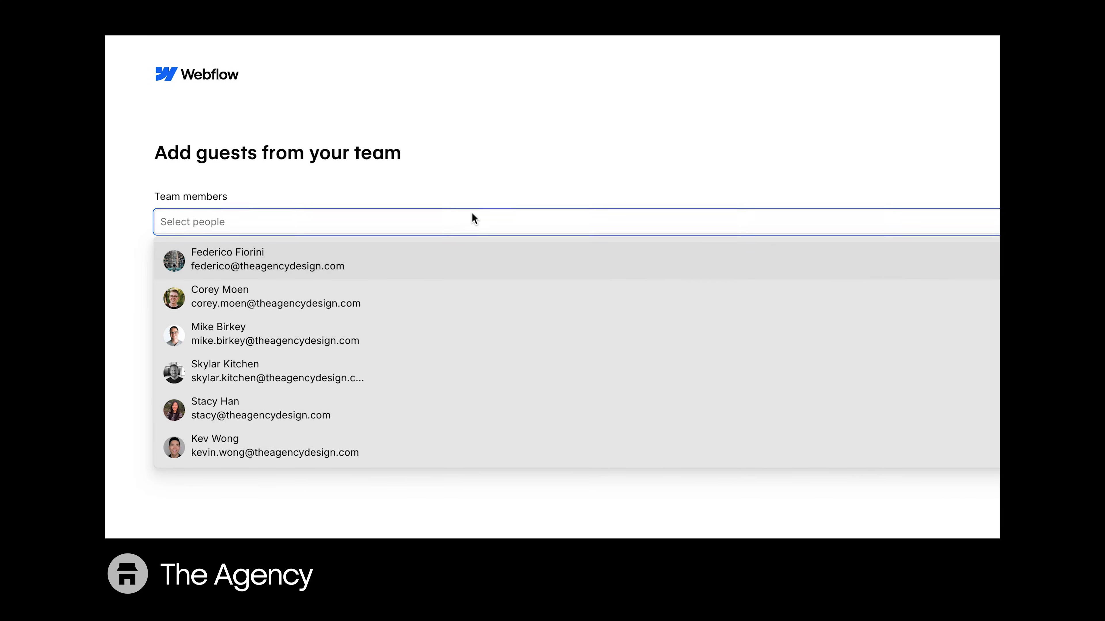
Step: Add an agency teammate to the guest list for the Fusionbeat request
left_click(627, 257)
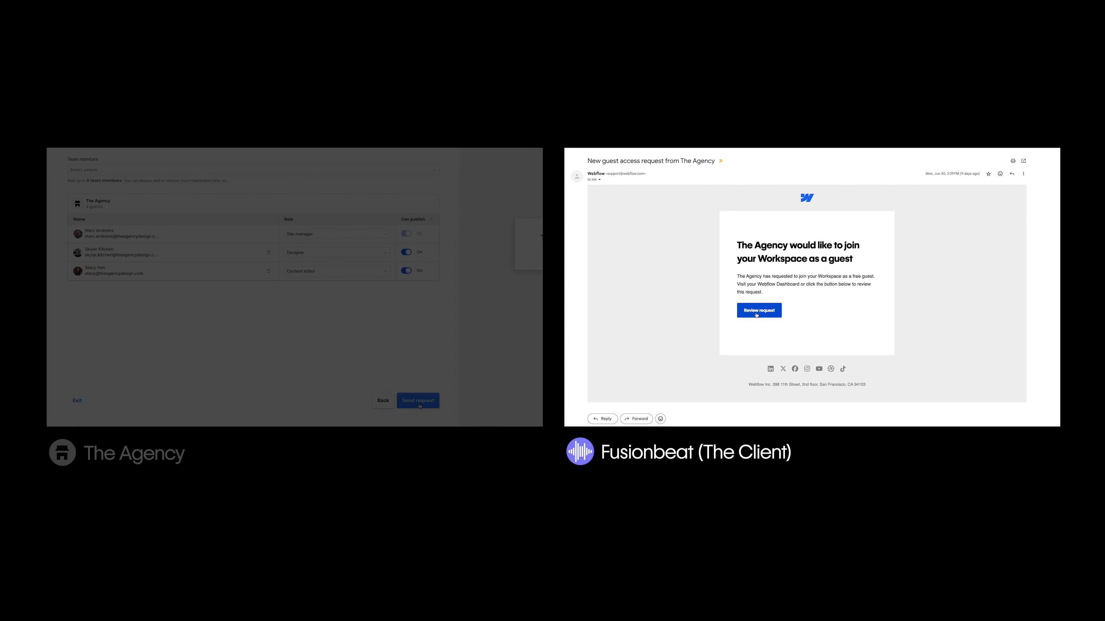
Step: Review the request so Designer and Content editor cannot publish and extra guests need approval, then proceed to site selection
left_click(759, 310)
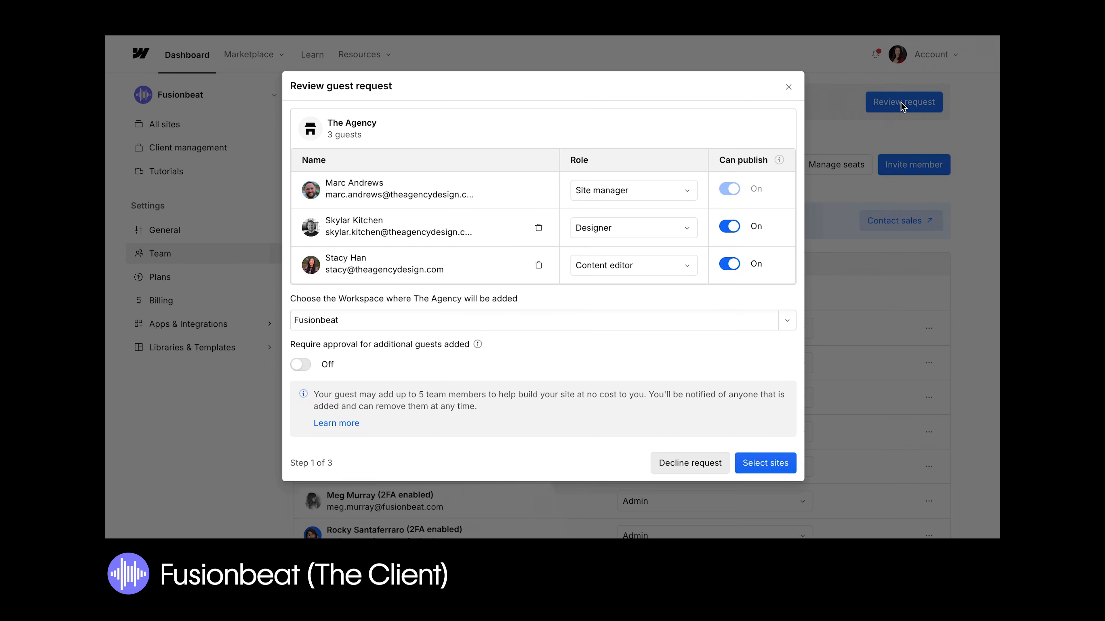
mouse_move(861, 159)
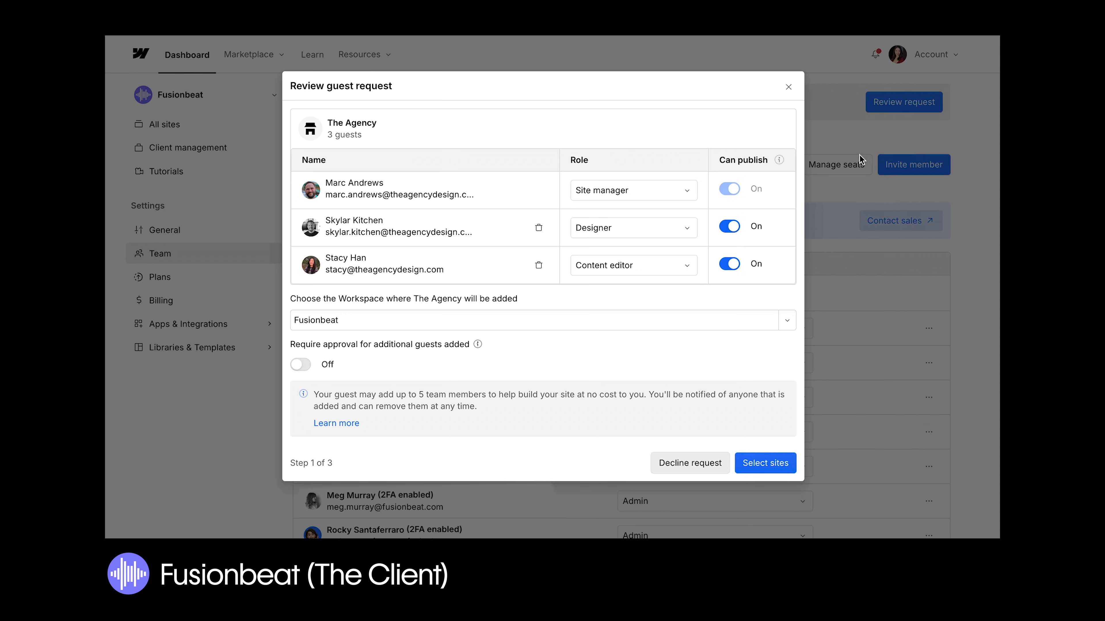
left_click(729, 226)
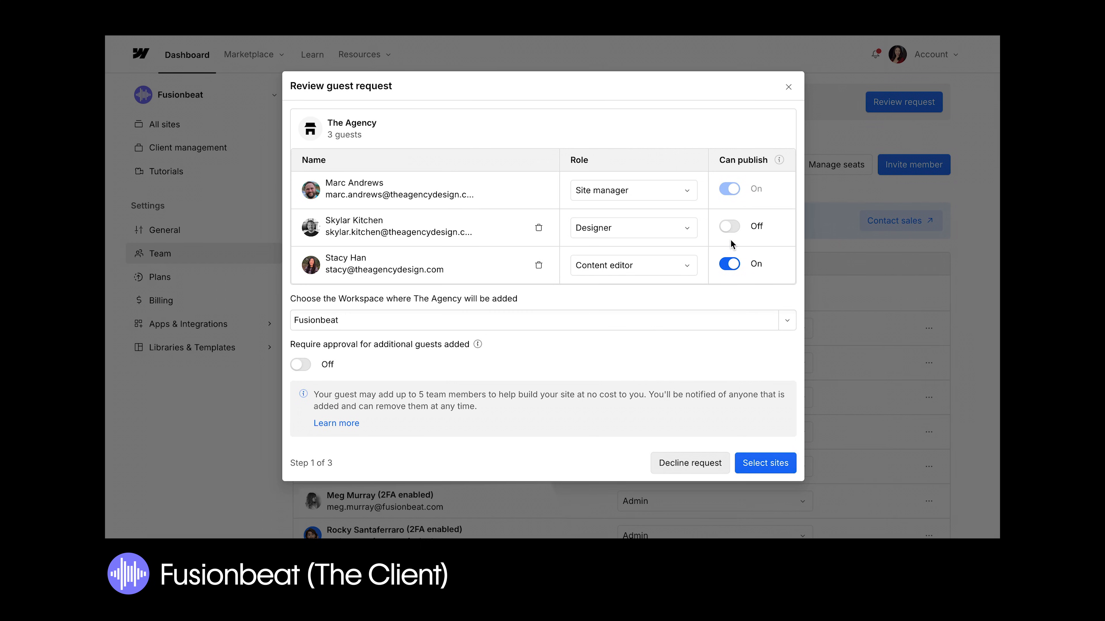
left_click(729, 263)
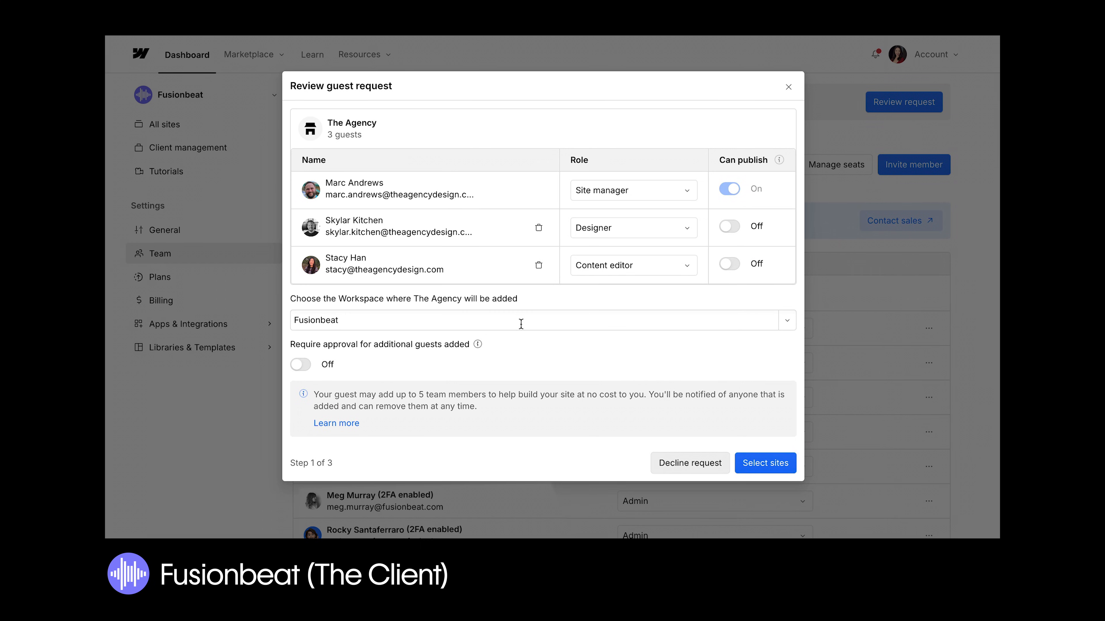
left_click(301, 364)
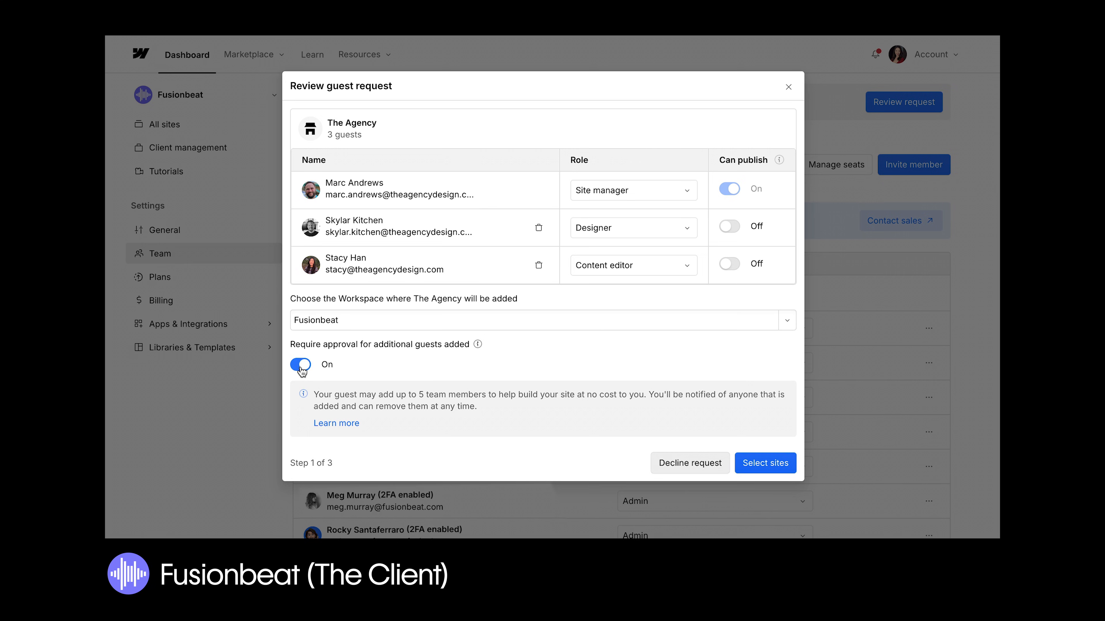
left_click(764, 463)
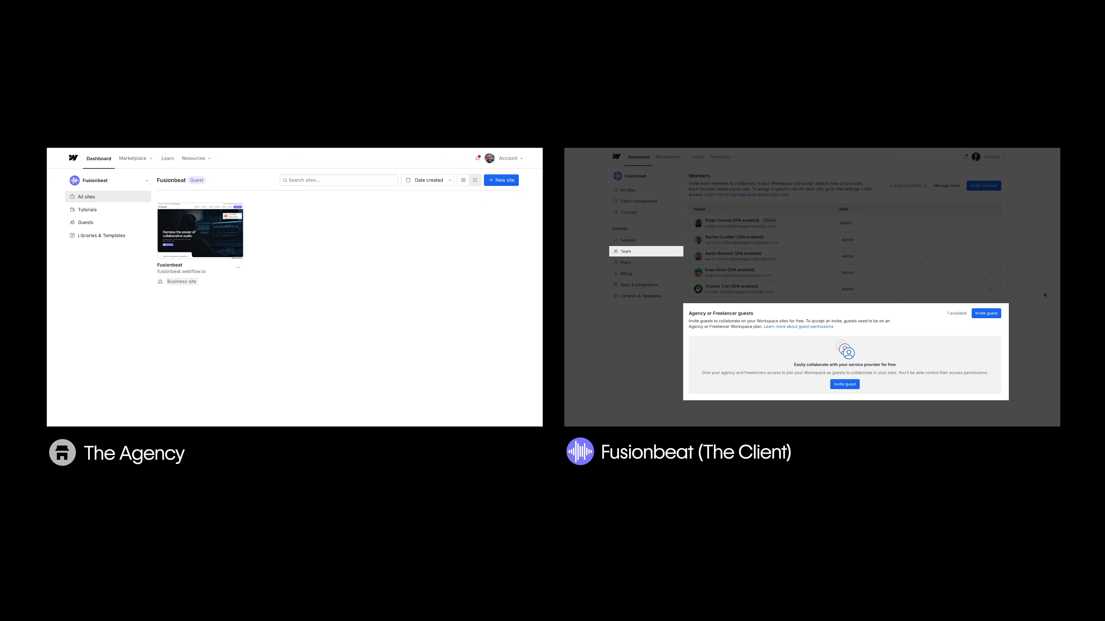
mouse_move(985, 314)
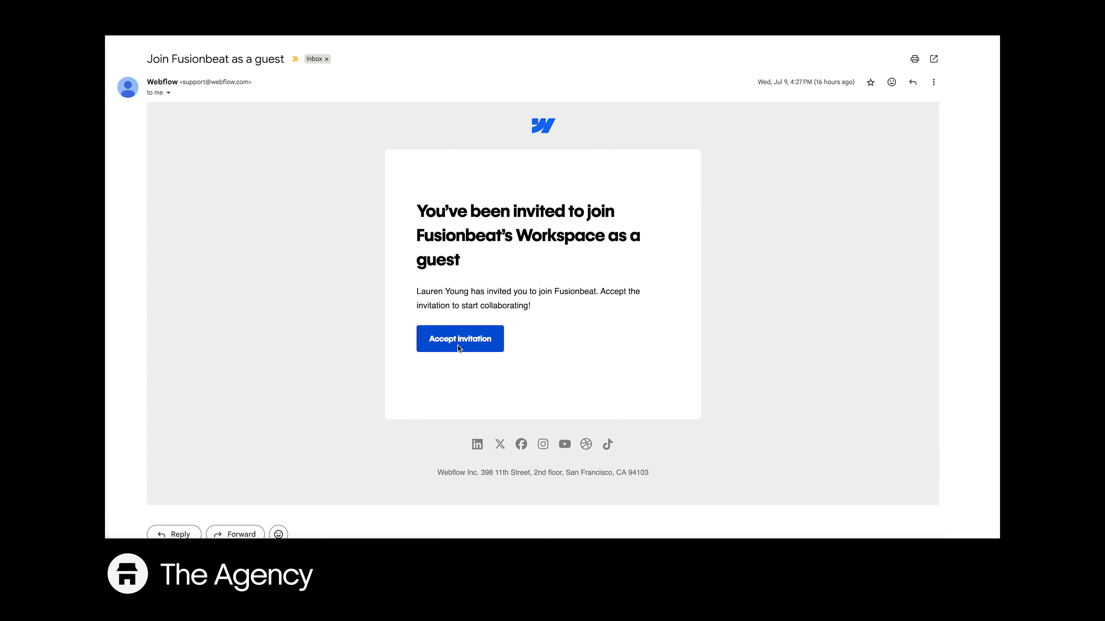
Step: Accept the Fusionbeat invitation, make the third guest a Content editor, and join the workspace
left_click(459, 339)
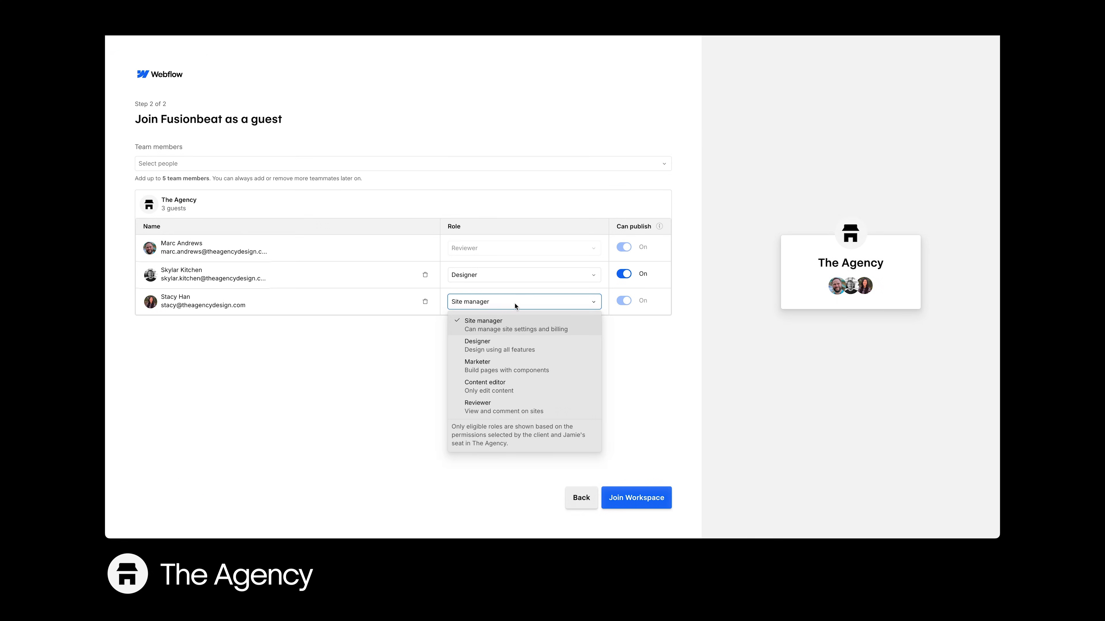
left_click(485, 383)
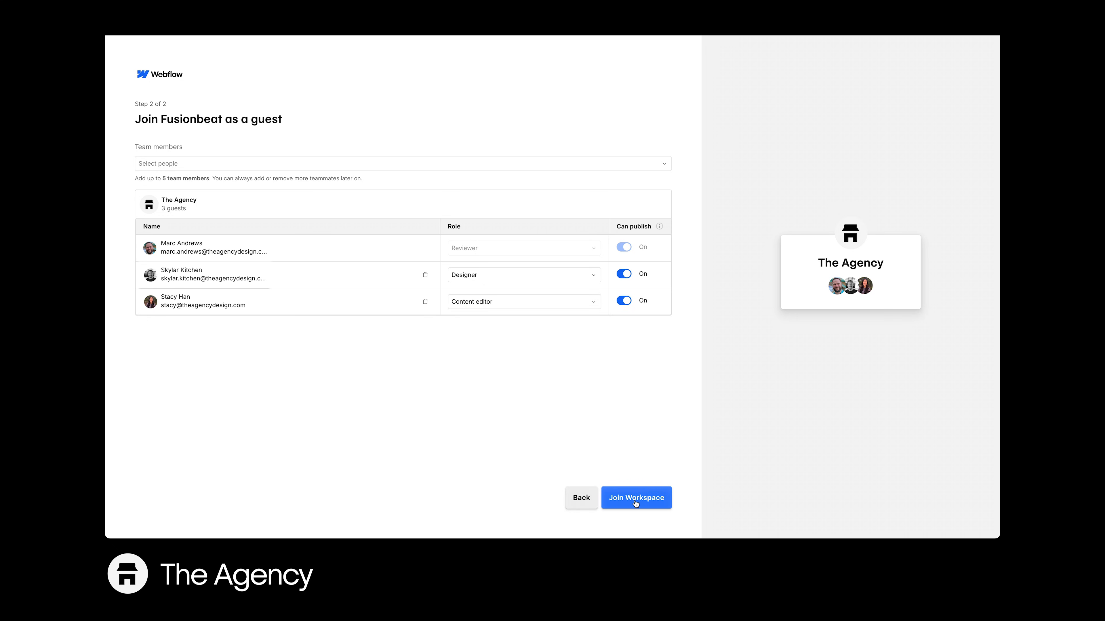
left_click(635, 499)
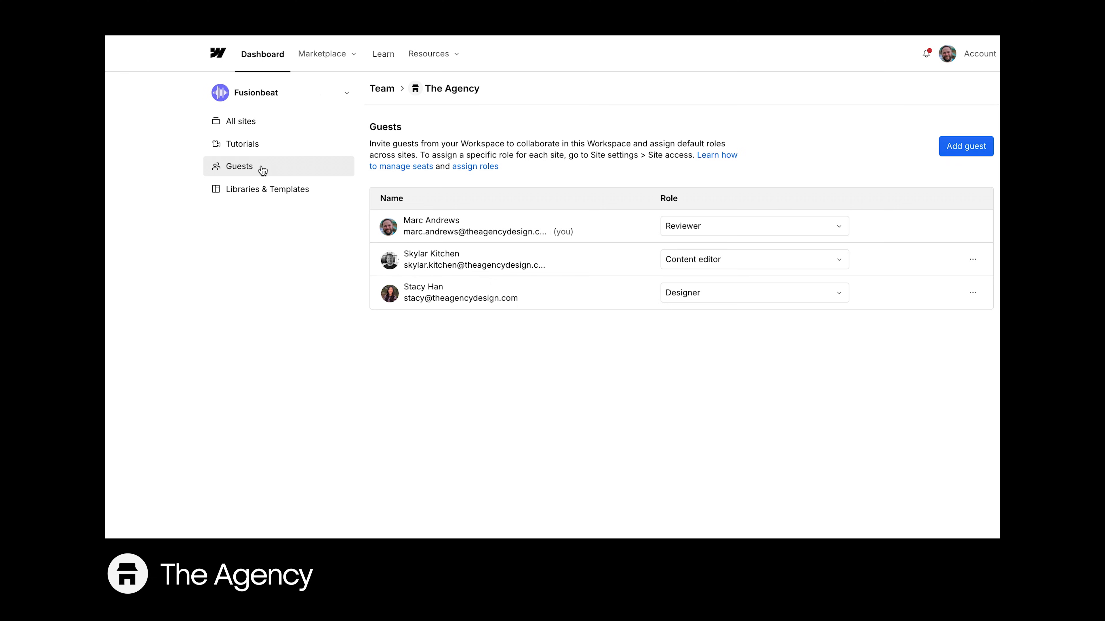
Step: From Fusionbeat's Guests list, add another agency member as a Site manager guest
left_click(280, 92)
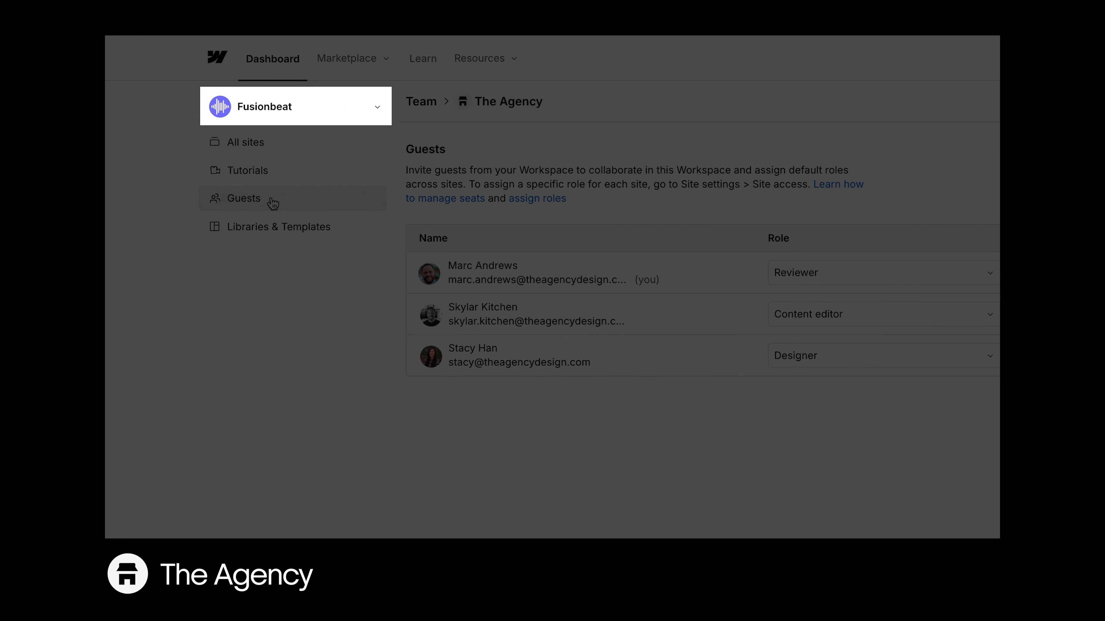
left_click(973, 160)
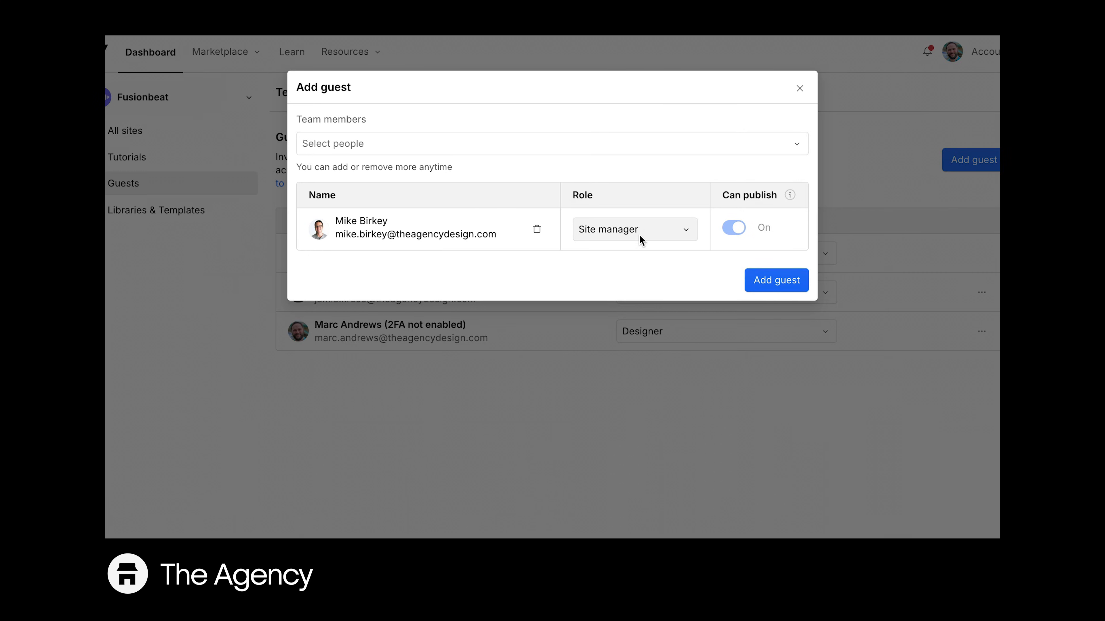
left_click(633, 229)
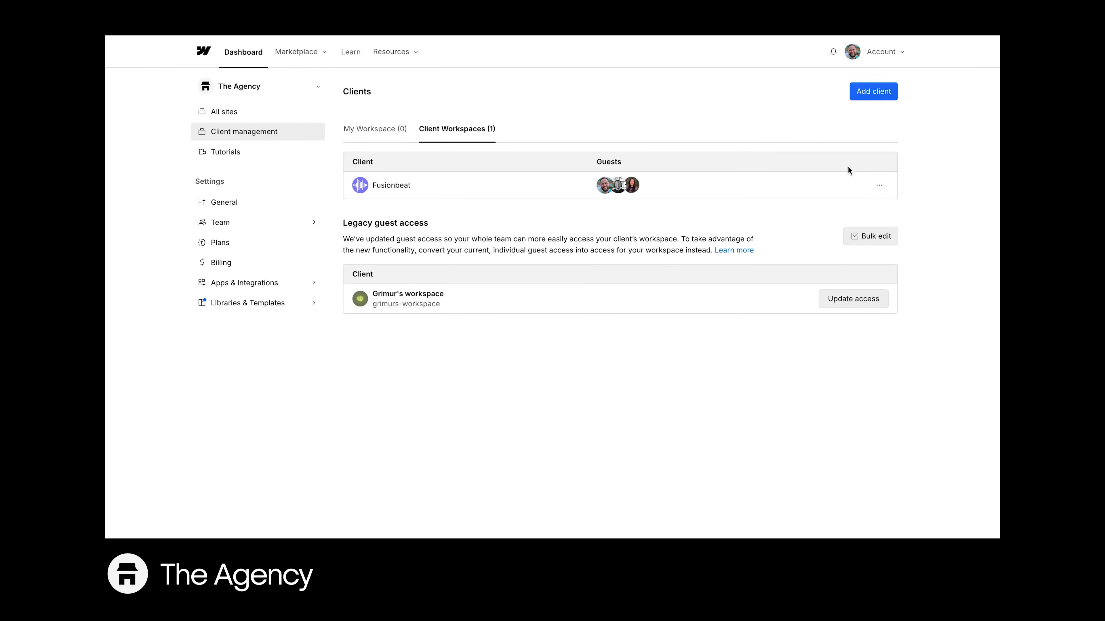
left_click(879, 185)
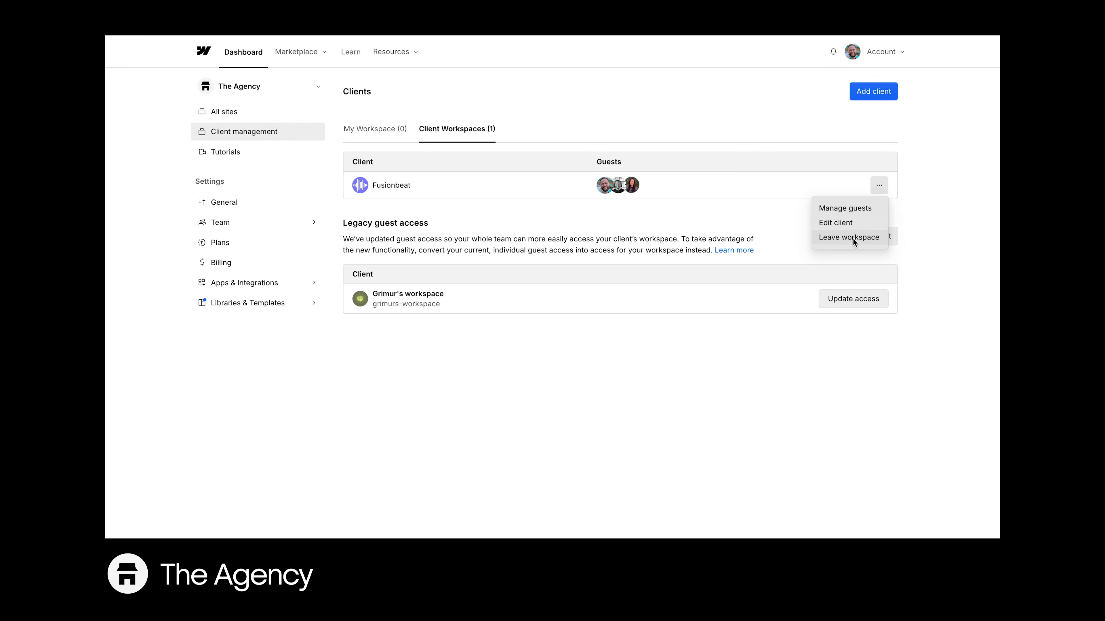
left_click(848, 237)
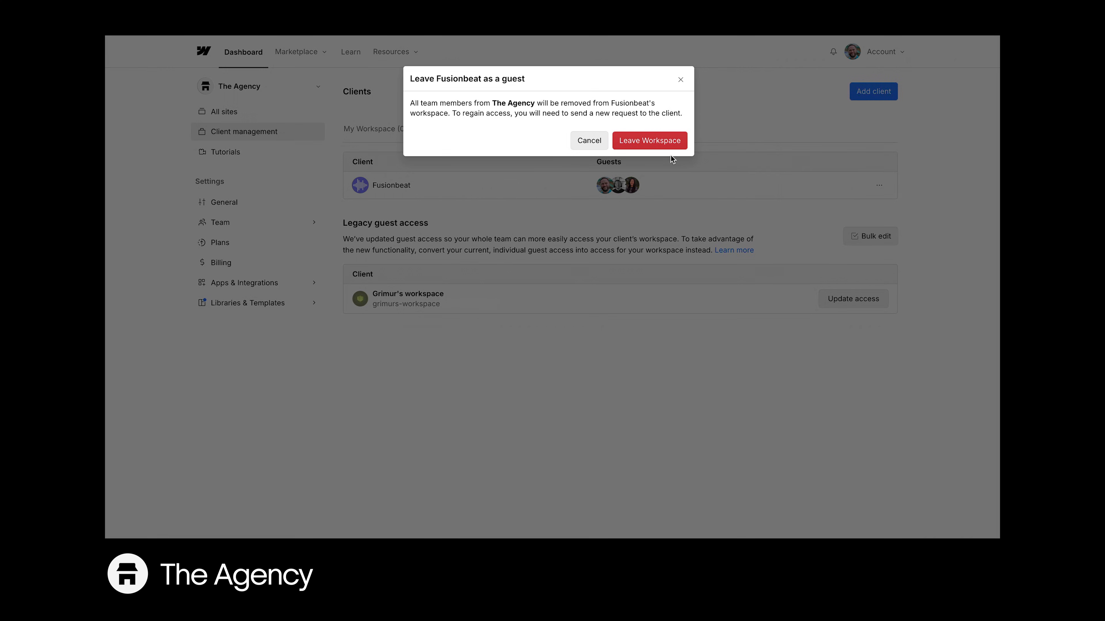
left_click(649, 140)
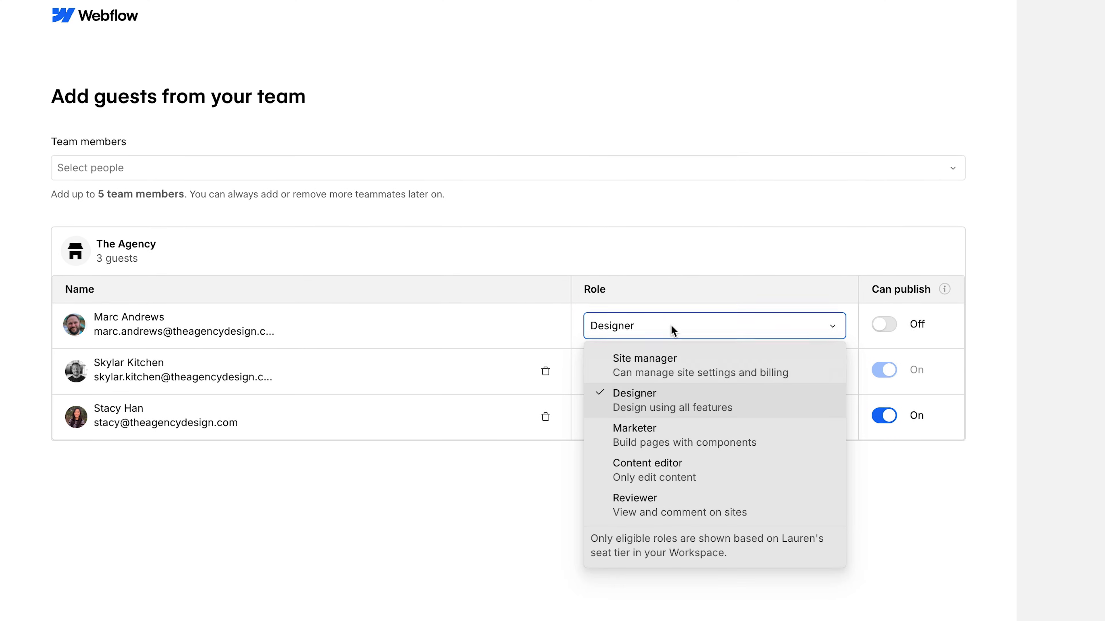
left_click(643, 358)
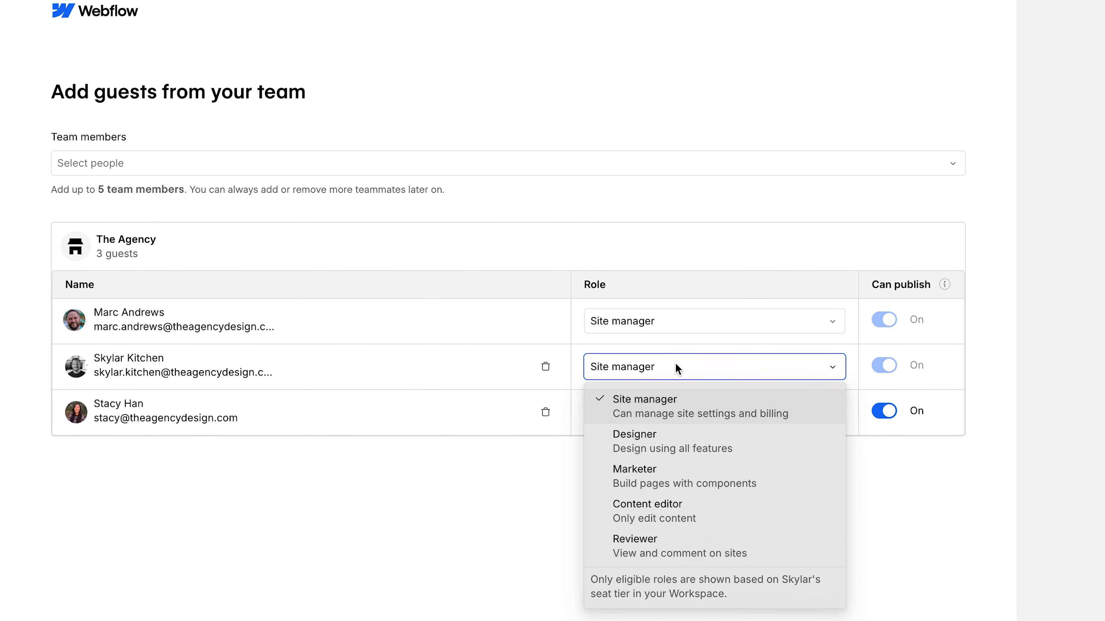
left_click(633, 441)
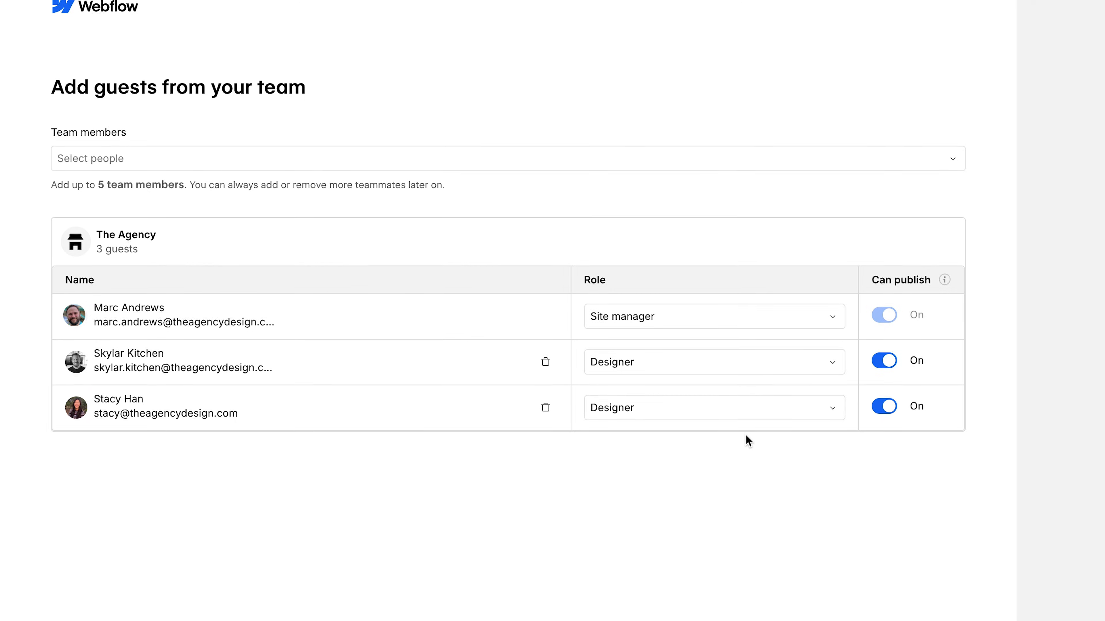